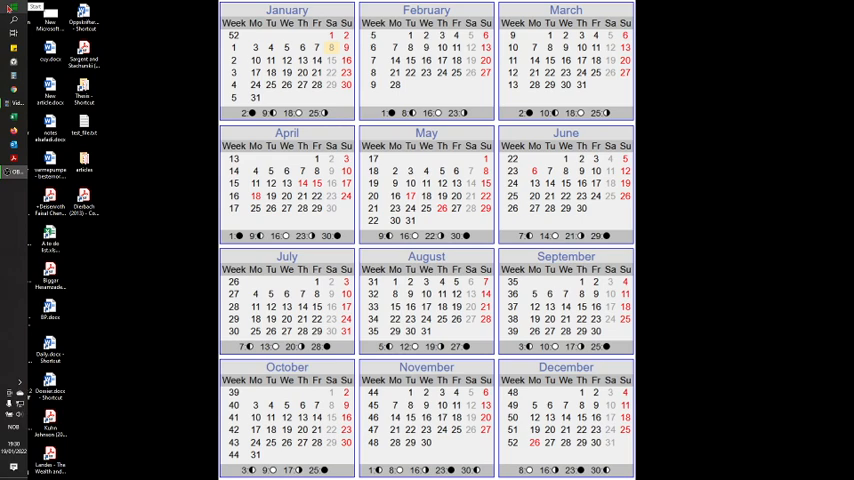
# - Launch Anaconda Prompt from the Anaconda3 folder in the Start menu
pyautogui.click(8, 8)
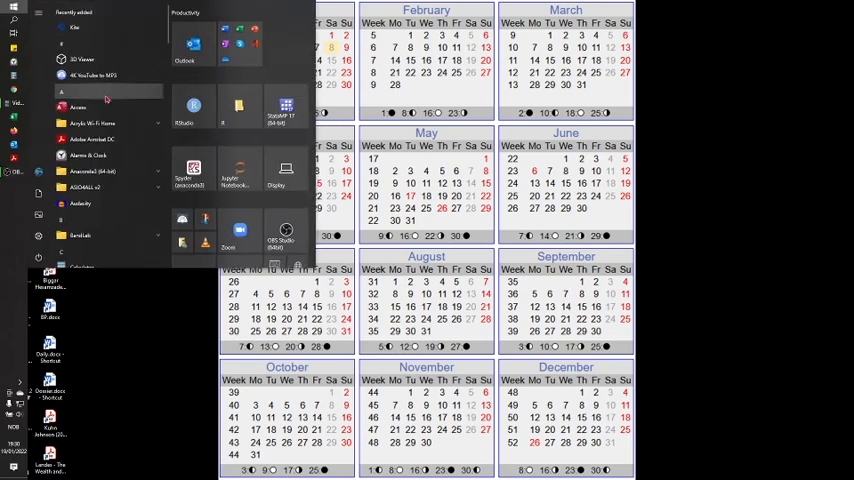
pyautogui.moveTo(104, 172)
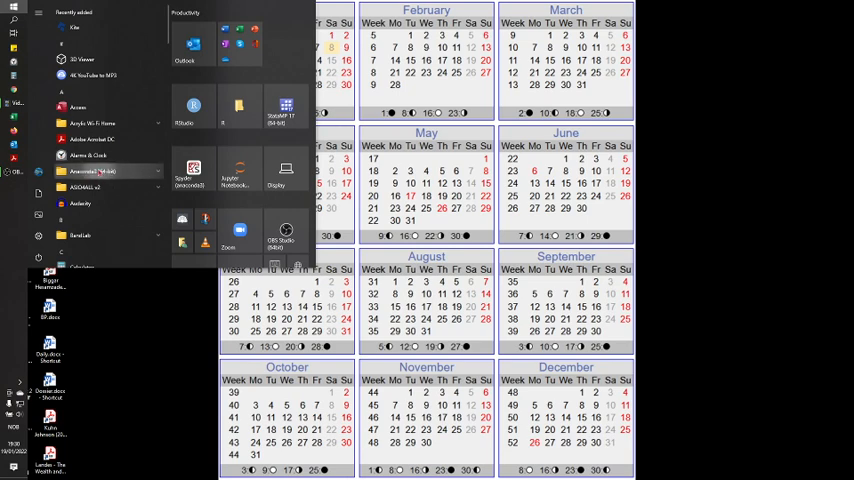
pyautogui.click(84, 172)
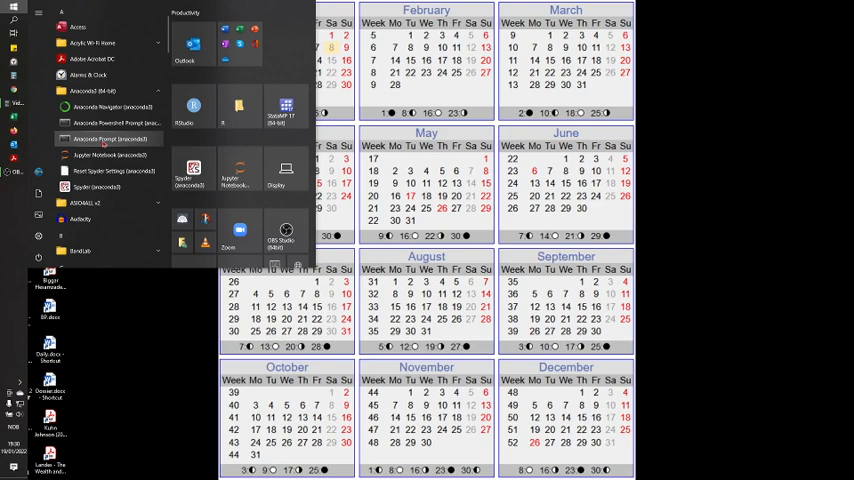
pyautogui.click(108, 140)
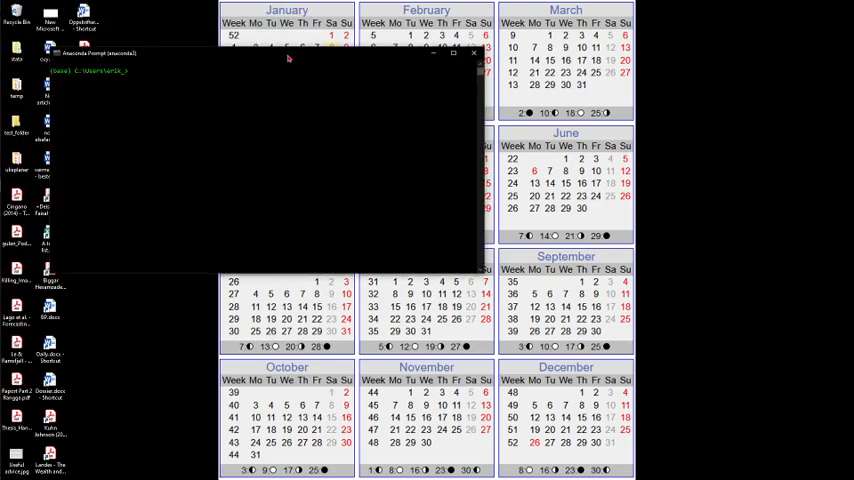
# - Centre the console and enter 'conda install tensorflow' at the (base) prompt without running it
pyautogui.moveTo(288, 52); pyautogui.dragTo(418, 132)
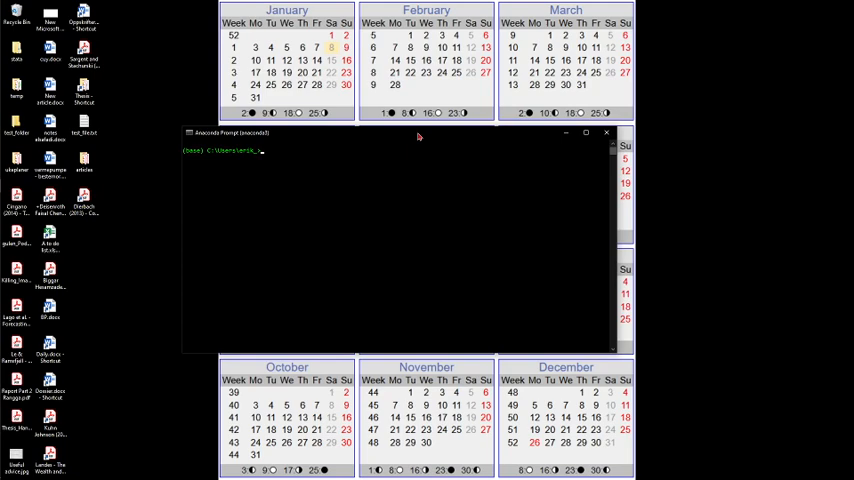
pyautogui.moveTo(376, 228)
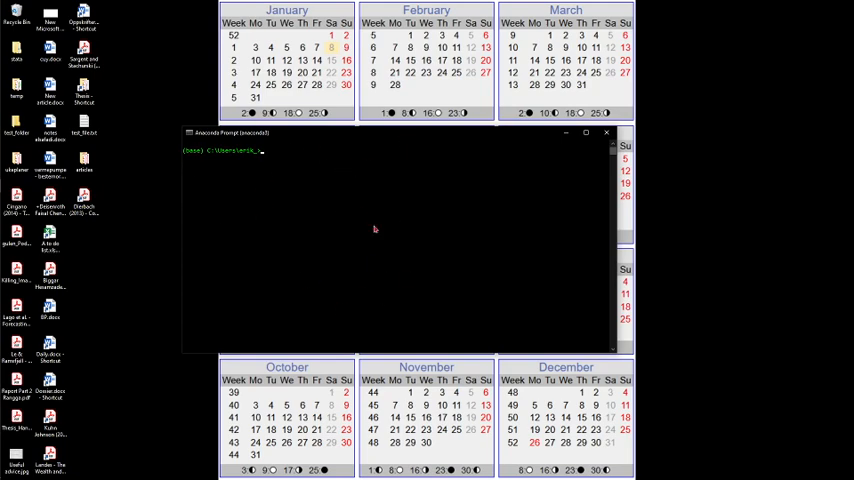
pyautogui.moveTo(352, 232)
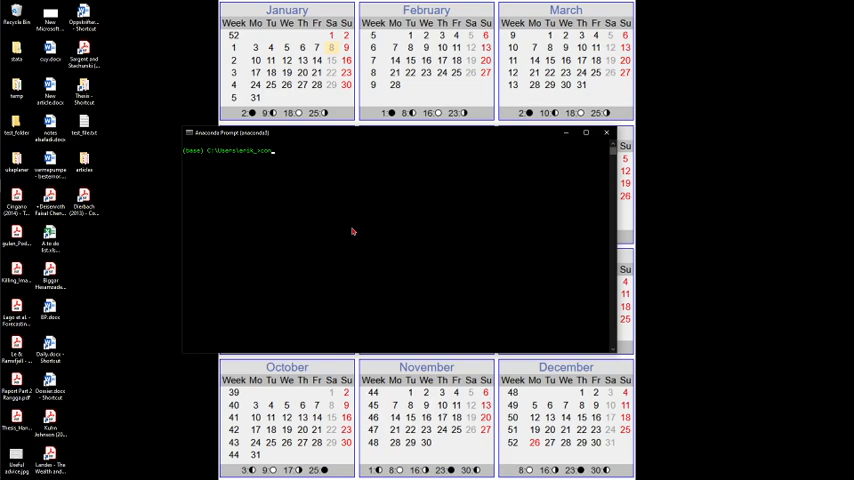
pyautogui.write('conda install')
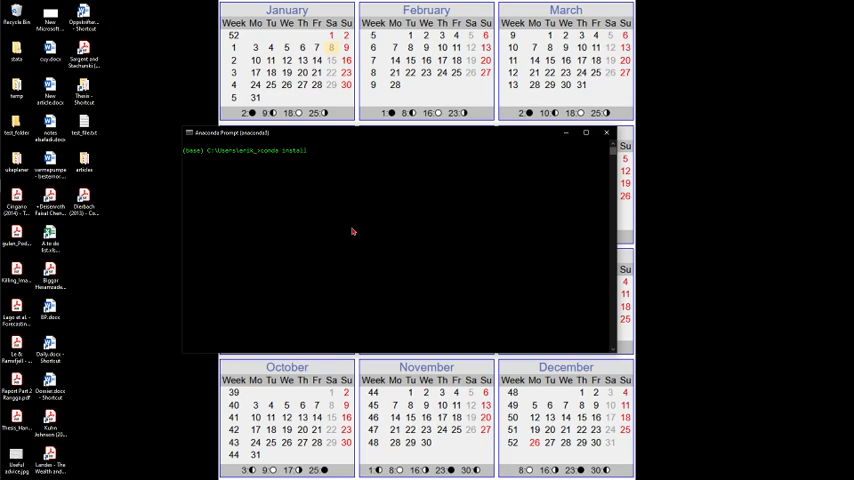
pyautogui.write('TensorFlow')
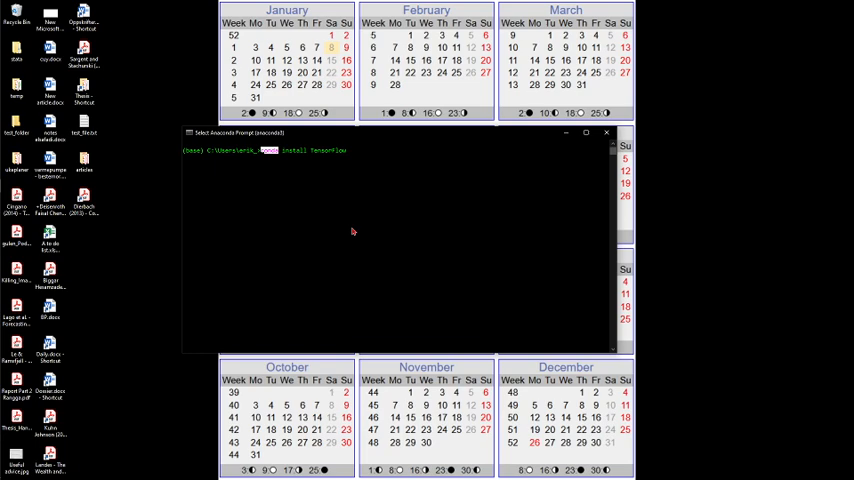
pyautogui.moveTo(296, 170)
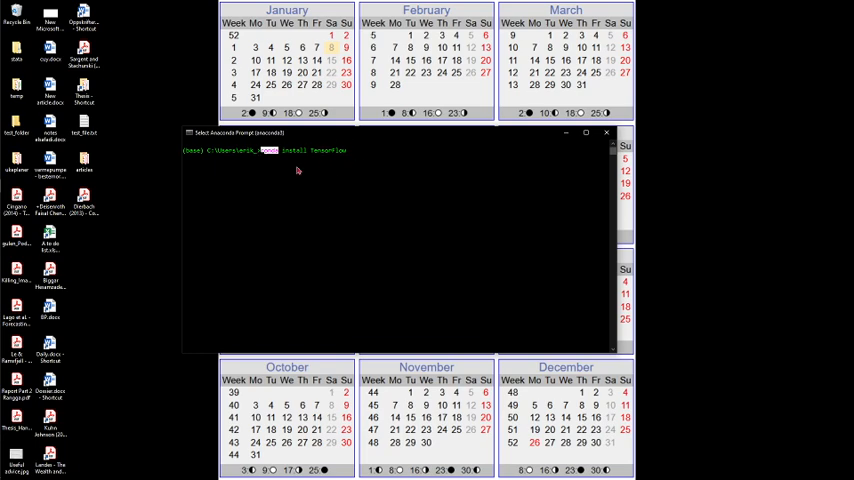
pyautogui.moveTo(368, 192)
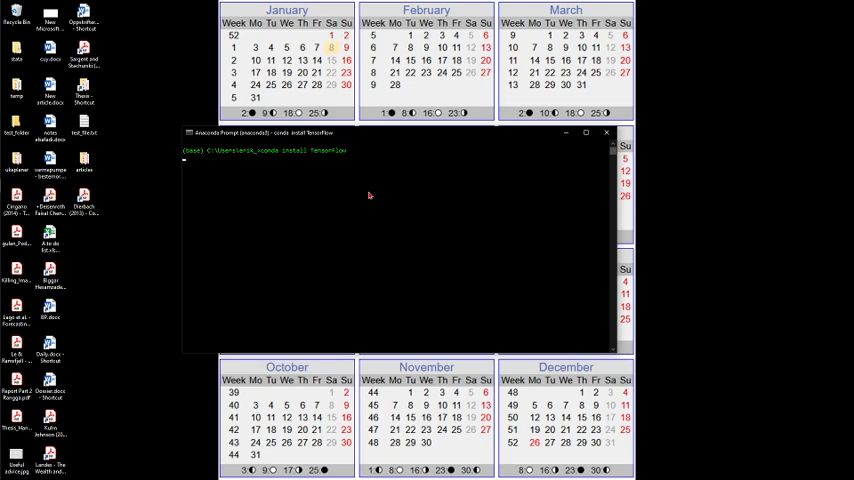
pyautogui.moveTo(252, 188)
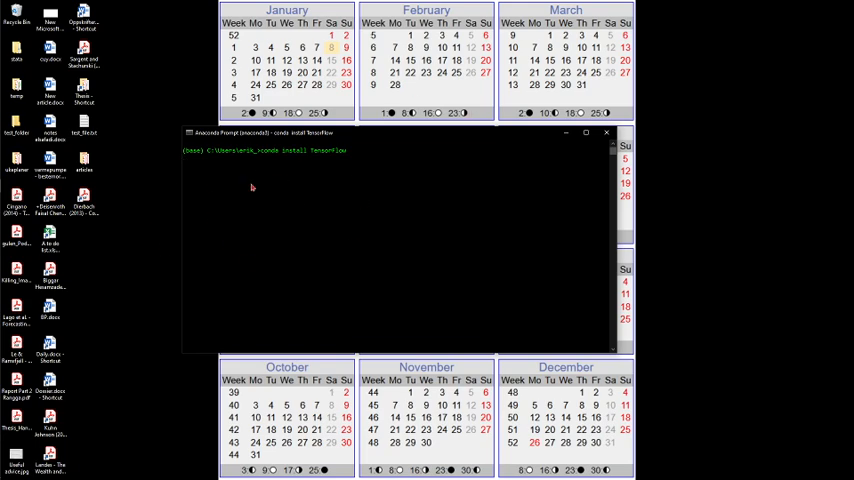
pyautogui.moveTo(312, 208)
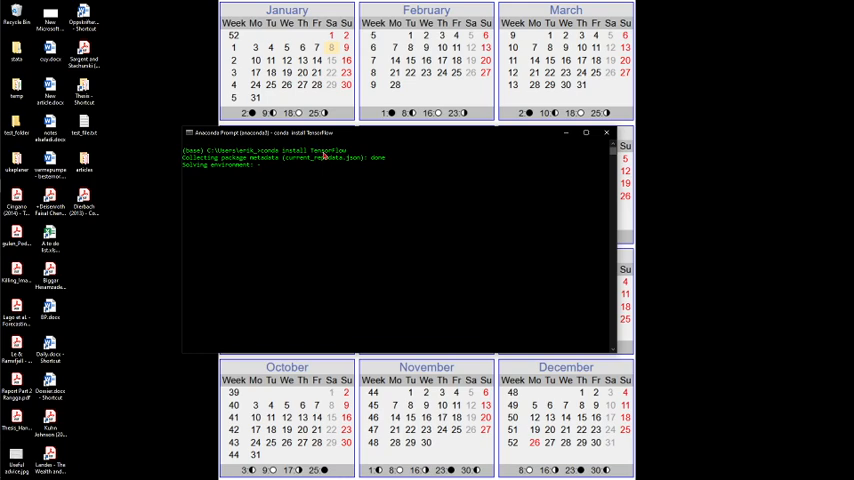
pyautogui.moveTo(332, 188)
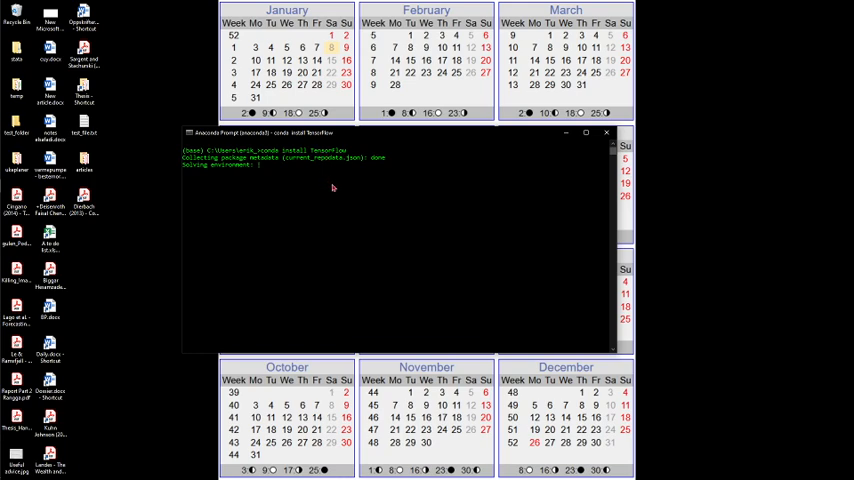